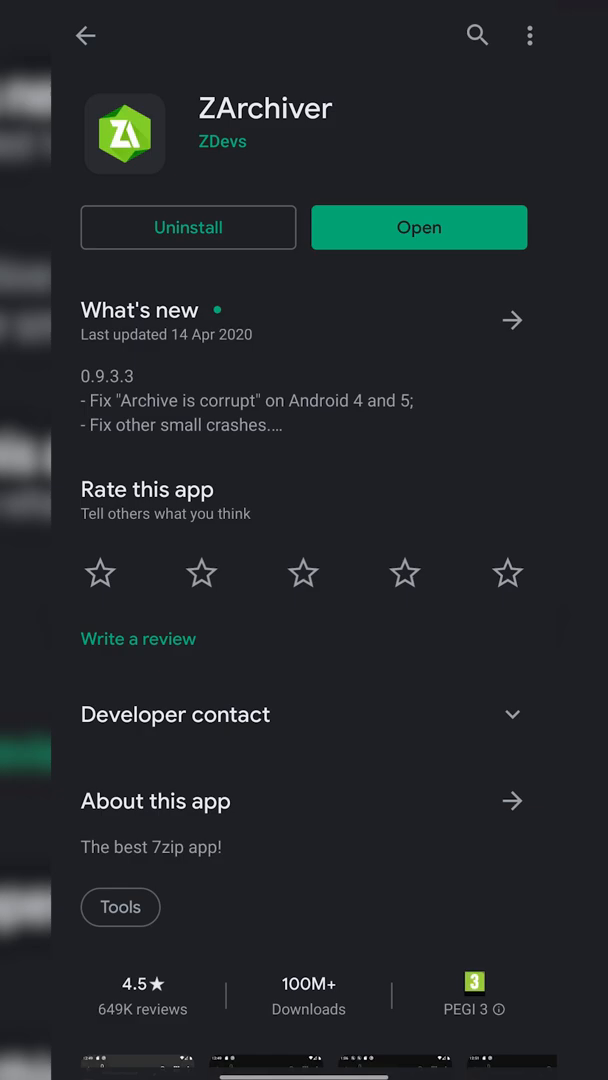
Install ZArchiver from its Google Play Store page and open it
{"action": "left_click", "coordinate": [419, 227]}
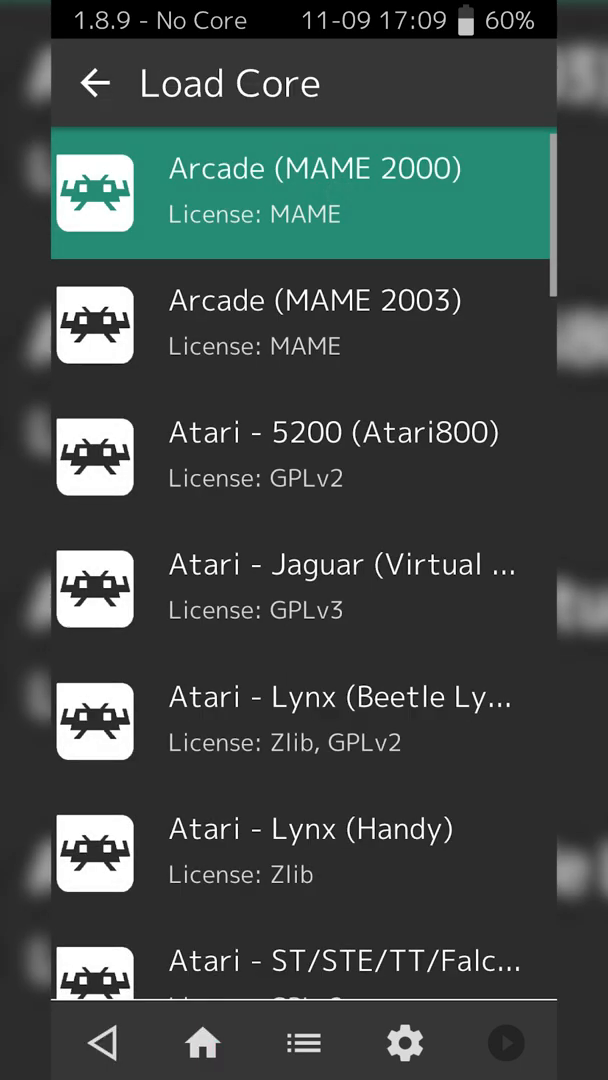
Scroll to the bottom of Load Core and enter Download a Core
{"action": "scroll", "scroll_direction": "down", "scroll_amount": 3}
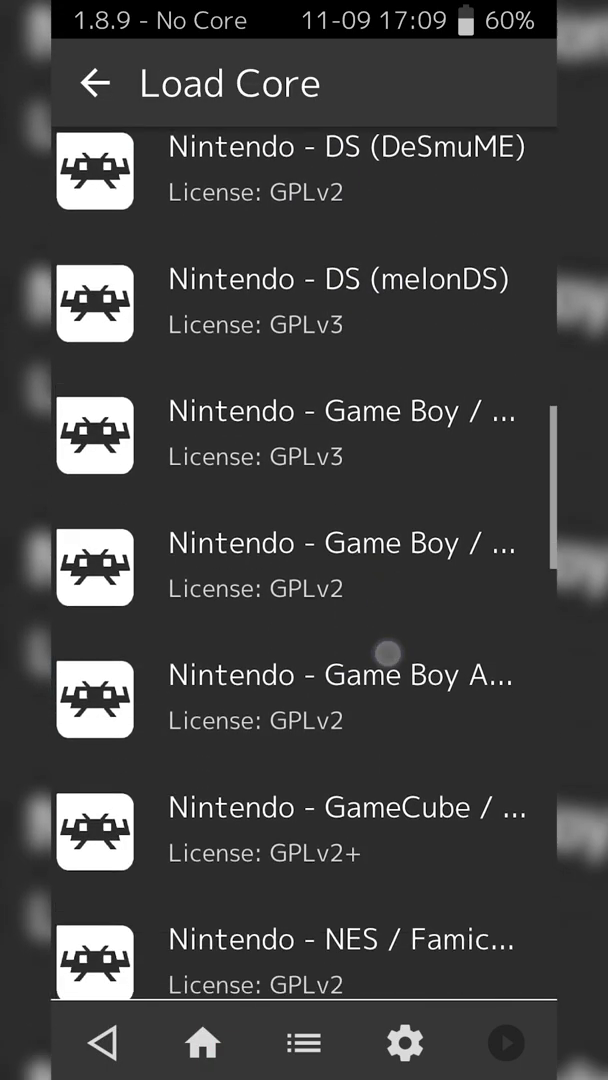
{"action": "scroll", "scroll_direction": "down", "scroll_amount": 3}
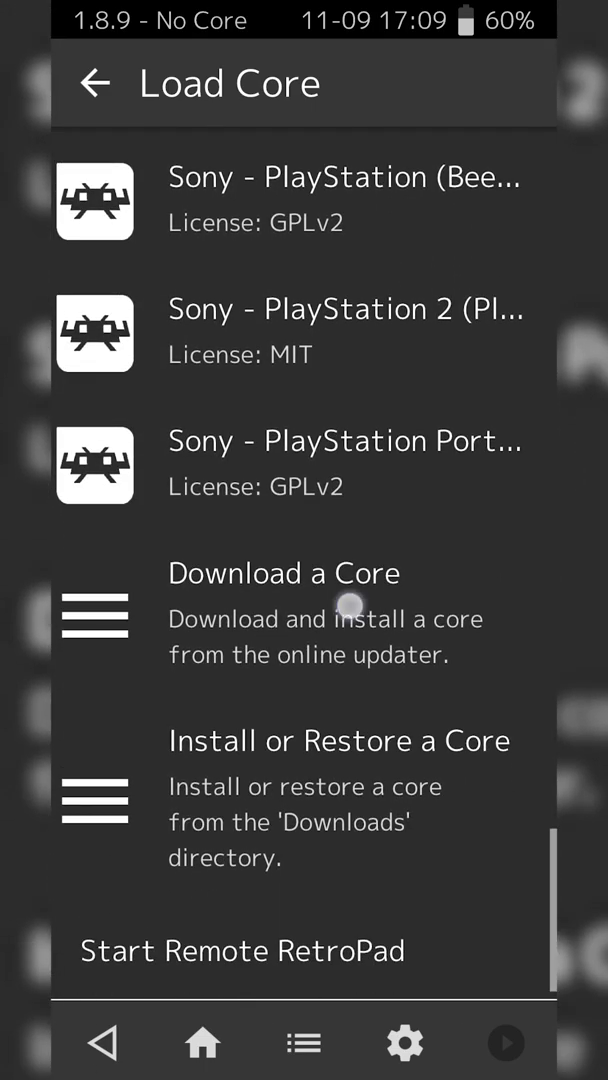
{"action": "left_click", "coordinate": [300, 614]}
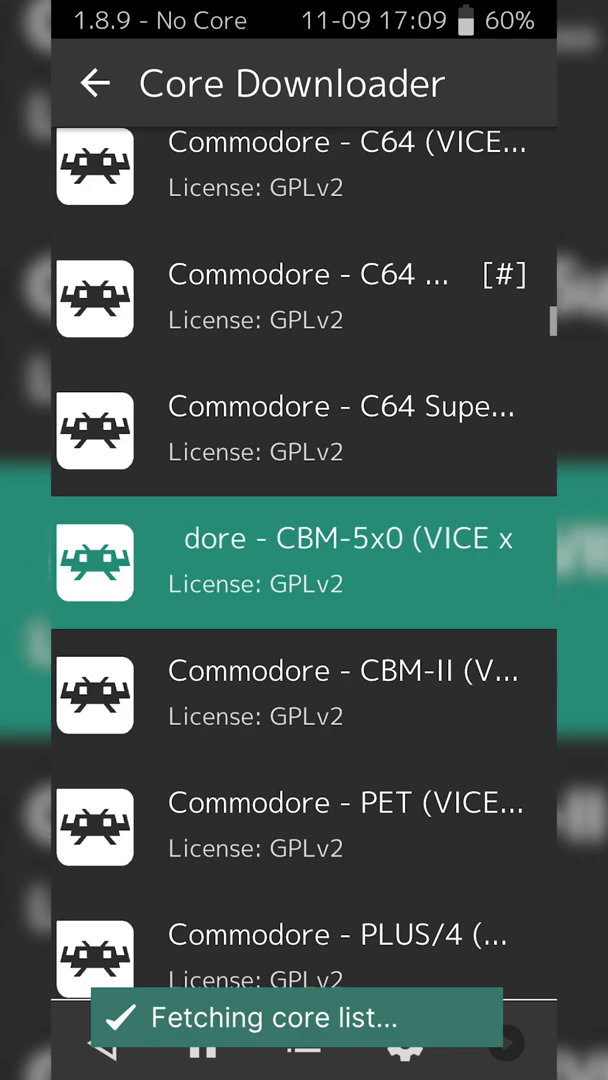
Download the Nintendo - Virtual Boy (Beetle VB) core from the core list
{"action": "scroll", "scroll_direction": "down", "scroll_amount": 3}
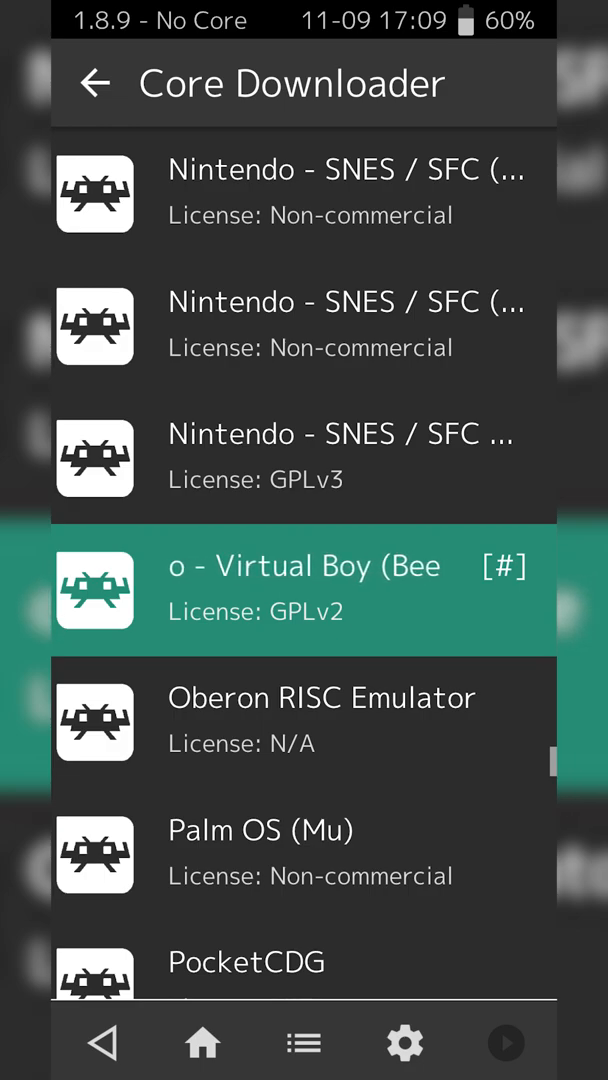
{"action": "left_click", "coordinate": [304, 588]}
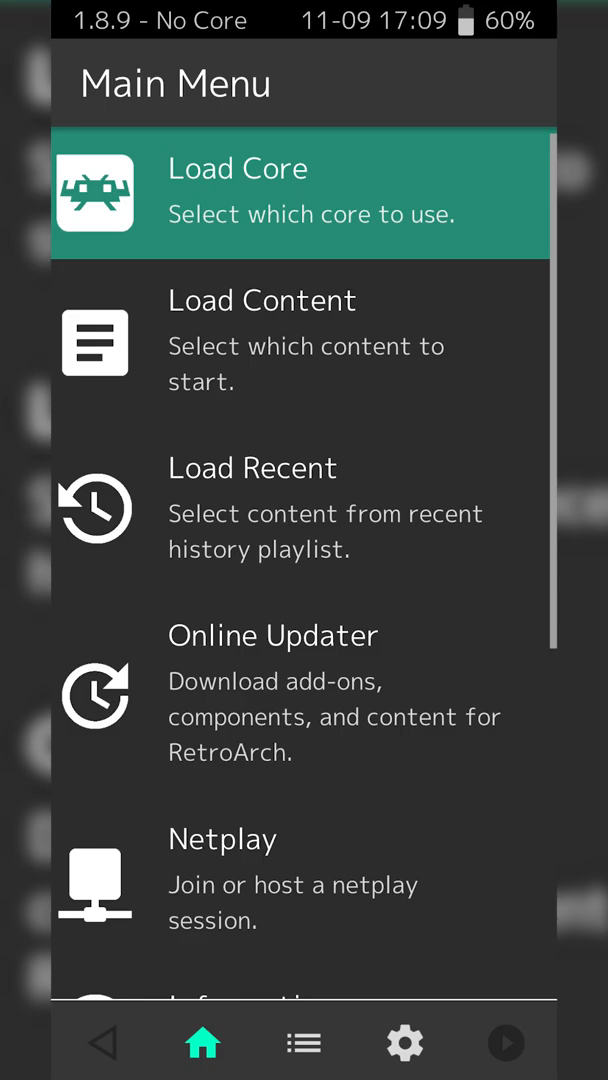
Browse Load Core's installed list down to the Nintendo cores
{"action": "left_click", "coordinate": [238, 193]}
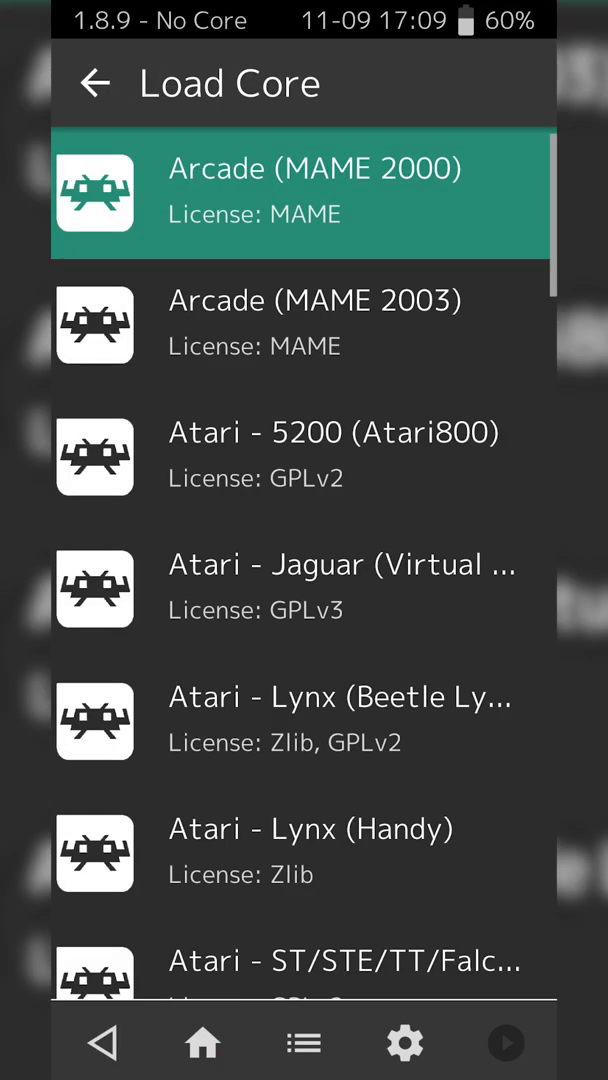
{"action": "scroll", "scroll_direction": "down", "scroll_amount": 3}
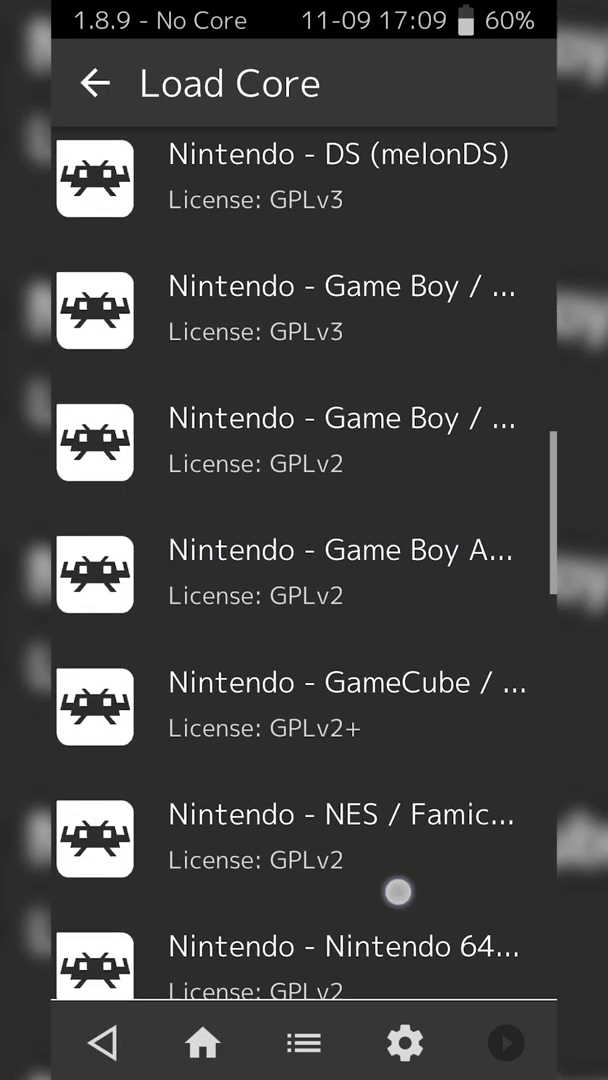
{"action": "scroll", "scroll_direction": "down", "scroll_amount": 3}
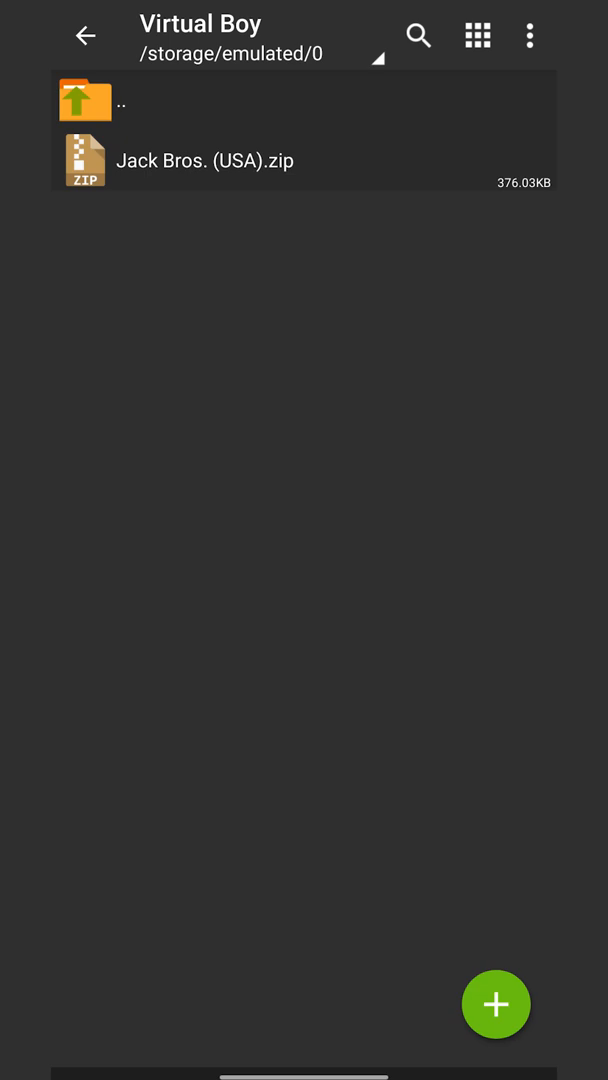
Open the options menu for Jack Bros. (USA).zip in the Virtual Boy folder
{"action": "left_click", "coordinate": [205, 160]}
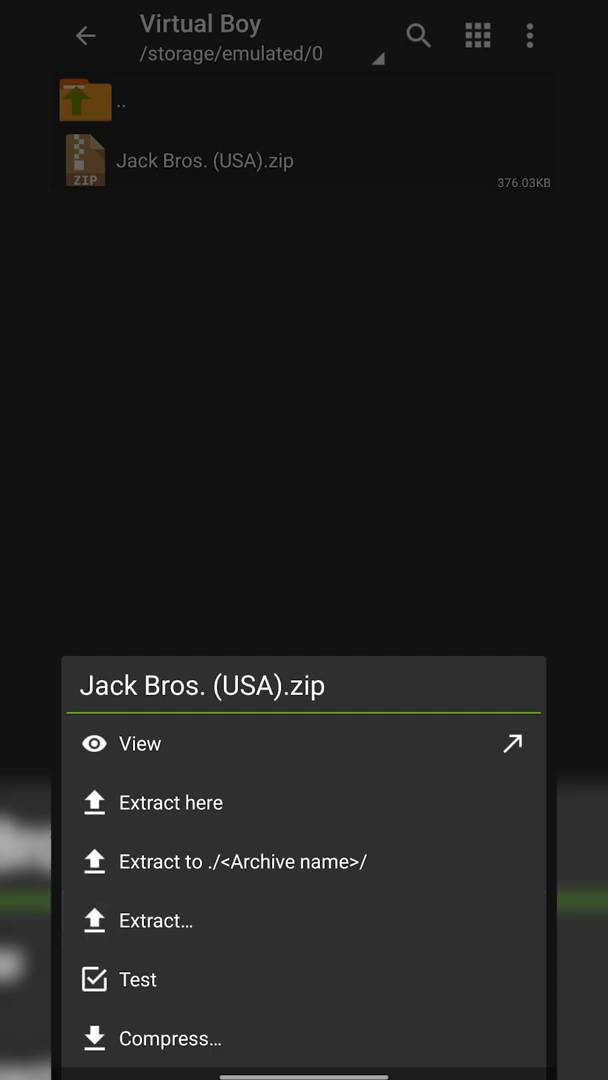
Extract the Jack Bros. (USA).zip archive here
{"action": "left_click", "coordinate": [171, 802]}
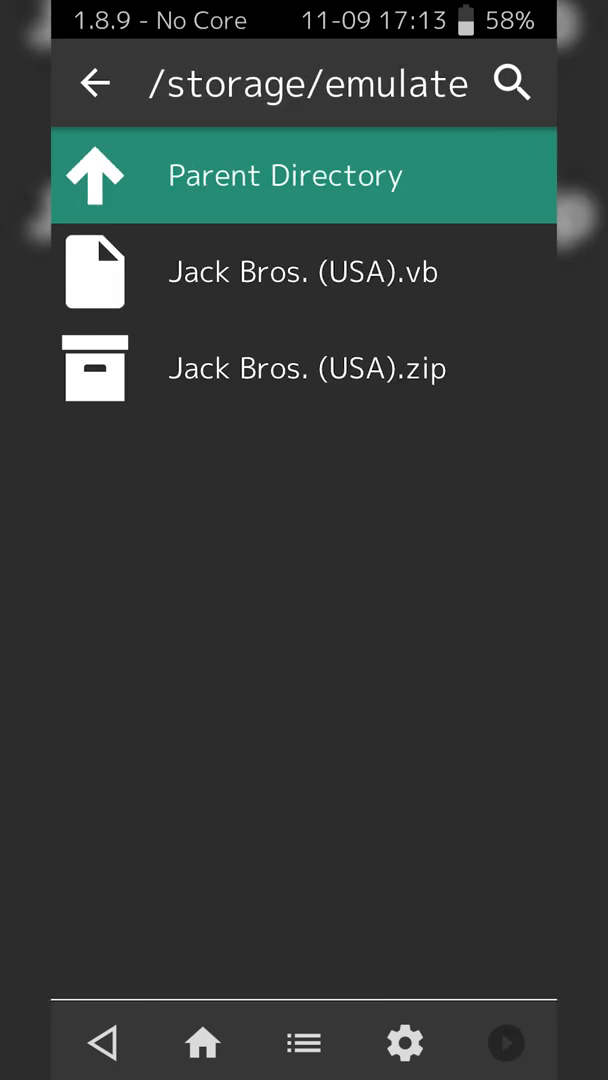
Select Jack Bros. (USA).vb in Load Content and run it
{"action": "left_click", "coordinate": [303, 271]}
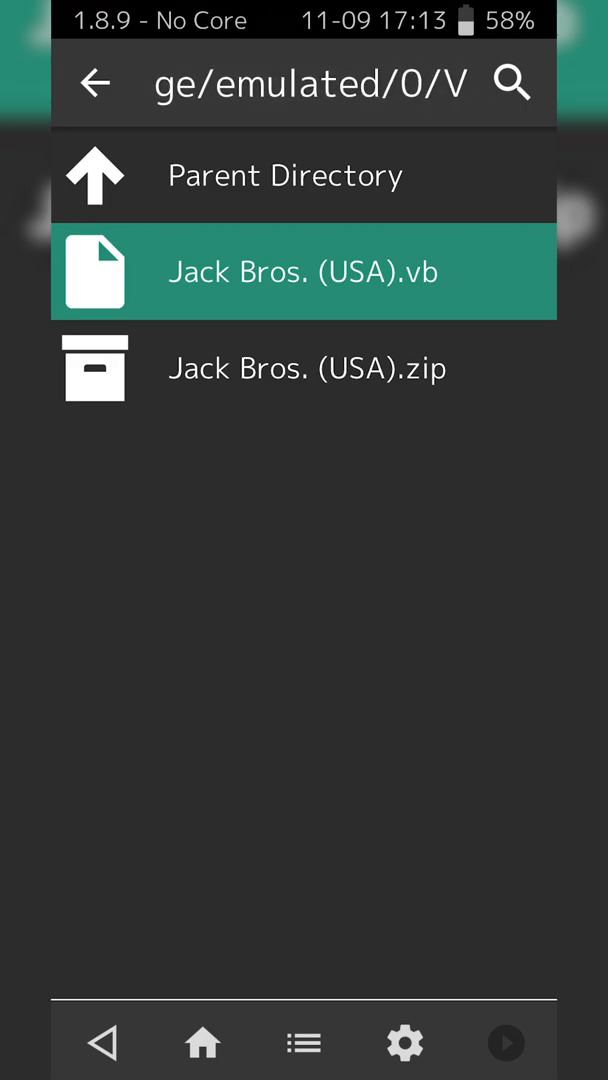
{"action": "left_click", "coordinate": [303, 271]}
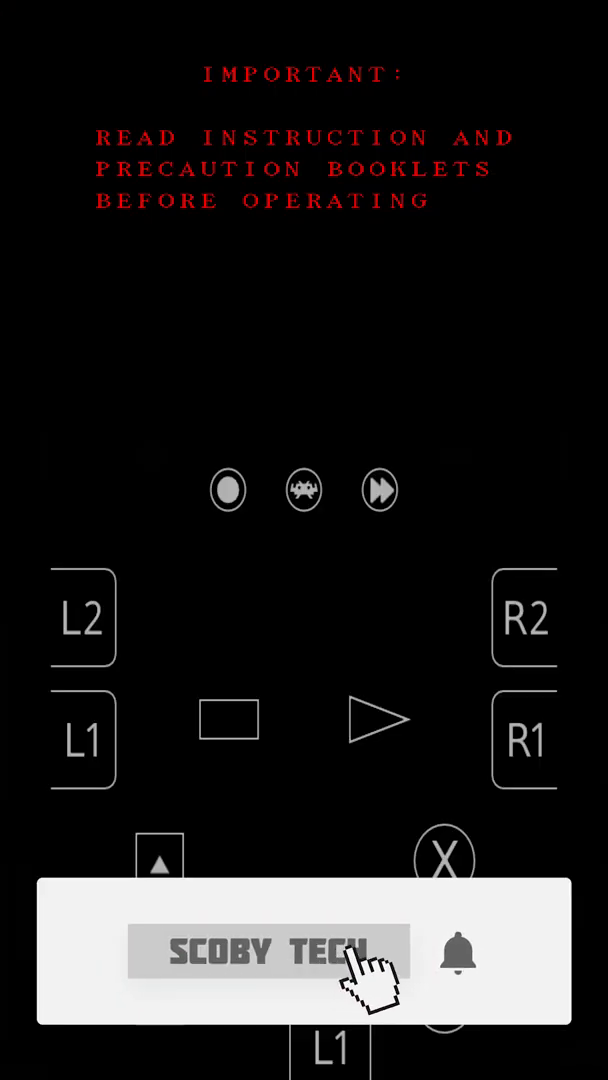